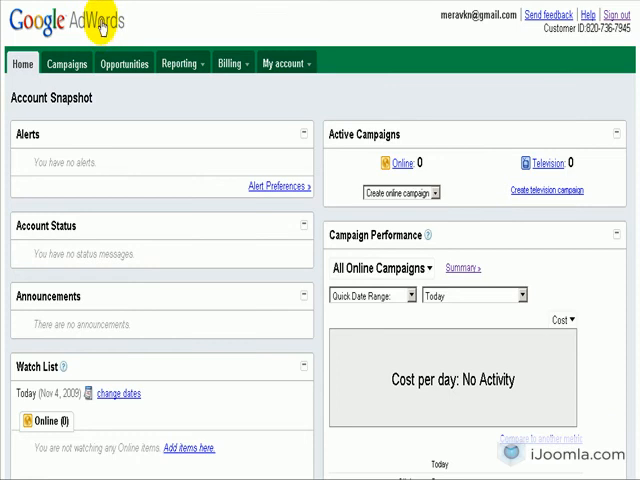
{"action": "mouse_move", "coordinate": [170, 112]}
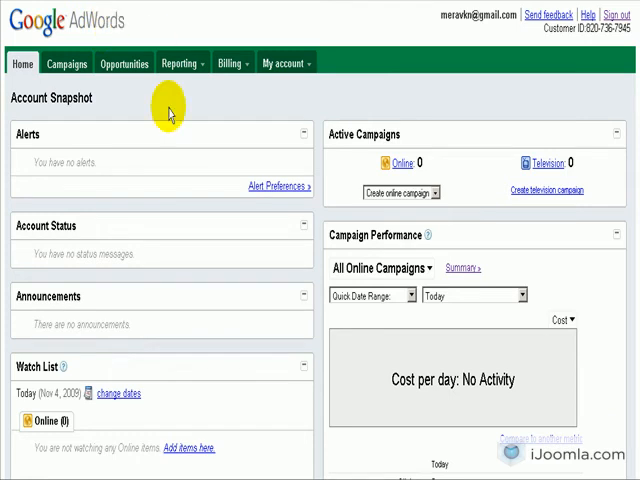
{"action": "mouse_move", "coordinate": [180, 63]}
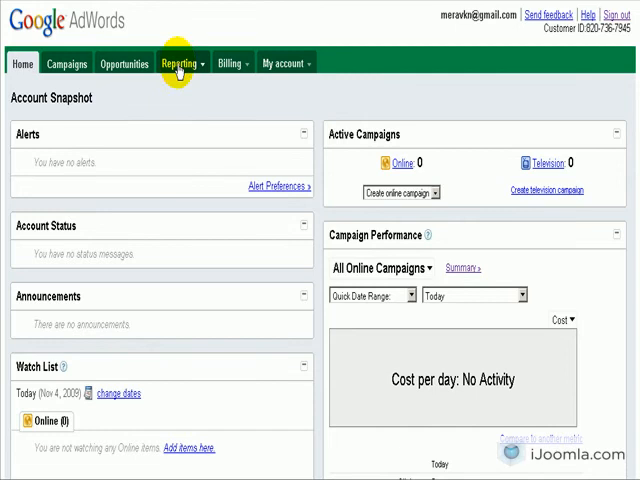
Step: Switch from the AdWords account home to the Google Analytics section
{"action": "left_click", "coordinate": [179, 62]}
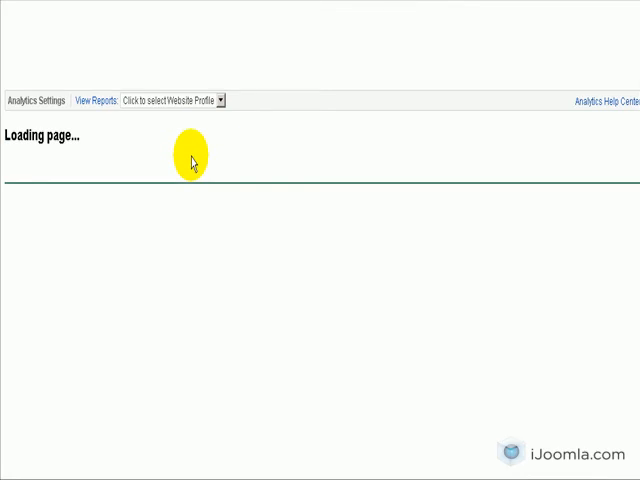
{"action": "mouse_move", "coordinate": [208, 152]}
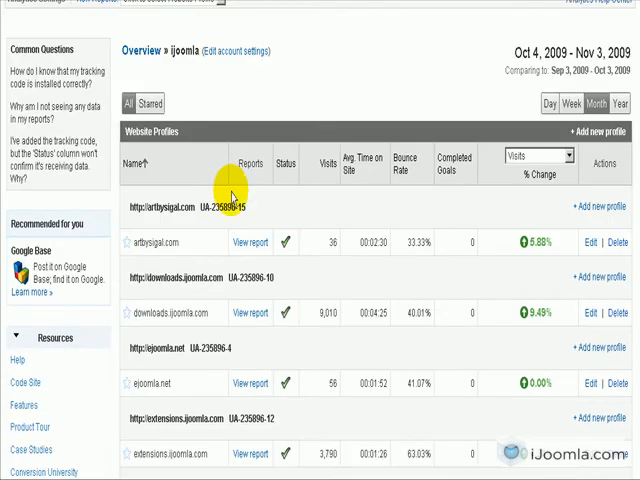
Step: Scroll through the Website Profiles list and their tracking IDs
{"action": "scroll", "scroll_direction": "down", "scroll_amount": 3}
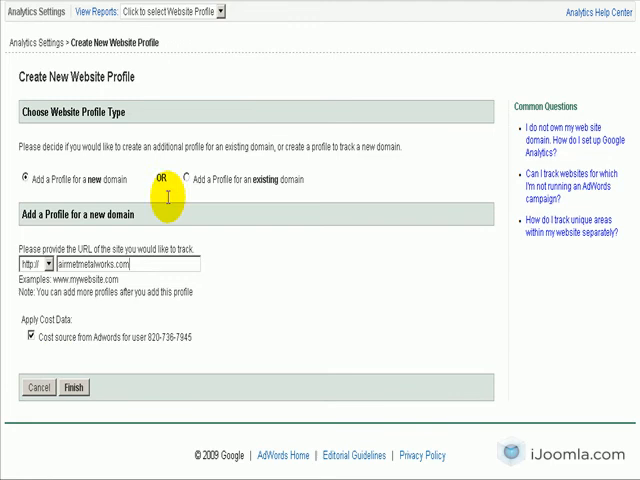
{"action": "mouse_move", "coordinate": [270, 203]}
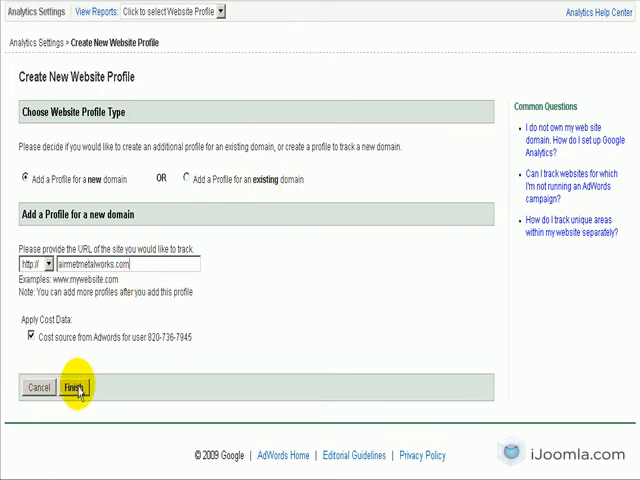
{"action": "mouse_move", "coordinate": [249, 255]}
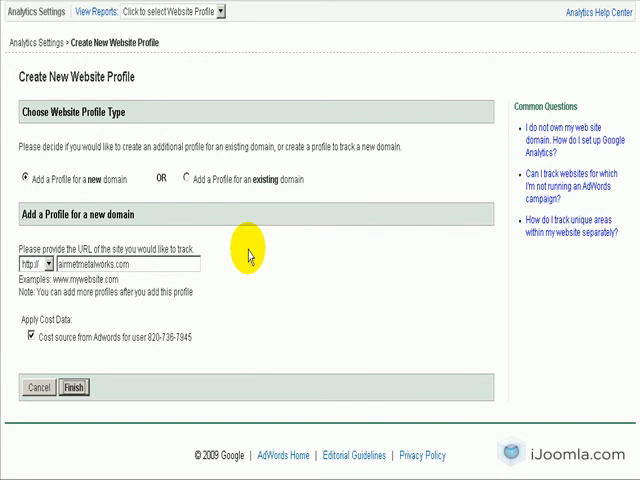
Step: Finish creating the airmetmetalworks.com website profile
{"action": "left_click", "coordinate": [74, 388]}
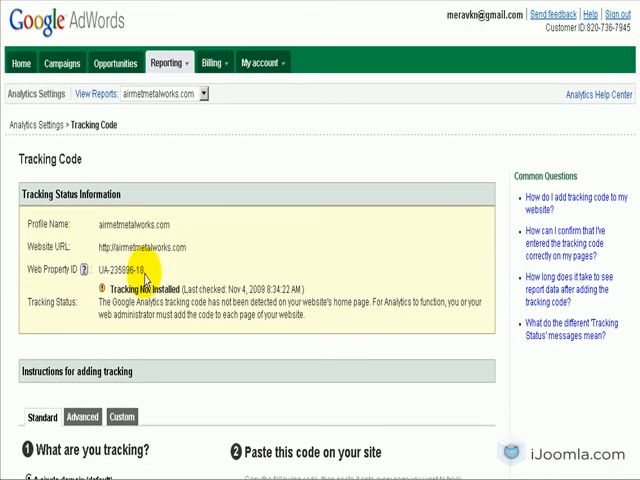
Step: Select the Web Property ID UA-235896-18 on the Tracking Code page
{"action": "double_click", "coordinate": [120, 269]}
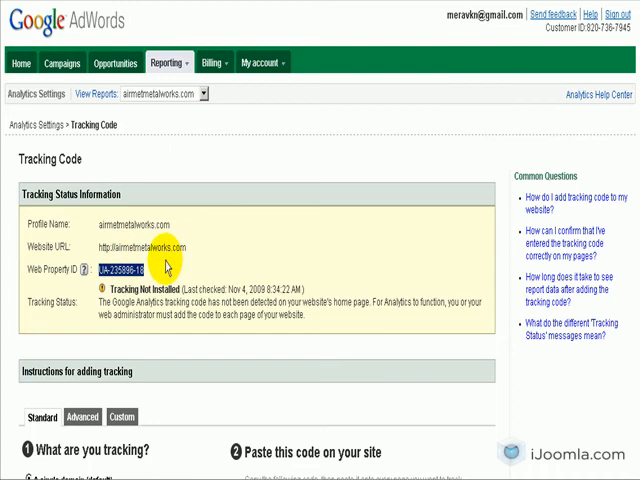
{"action": "mouse_move", "coordinate": [357, 74]}
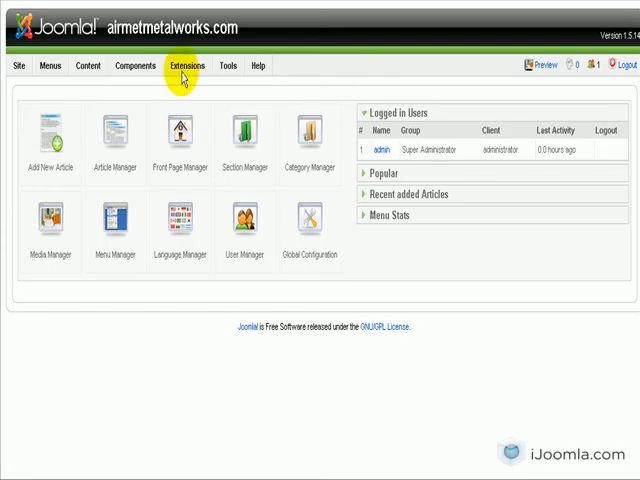
Step: Upload and install plugin_bigshot_google_analytics.zip through the Joomla extension installer
{"action": "left_click", "coordinate": [185, 65]}
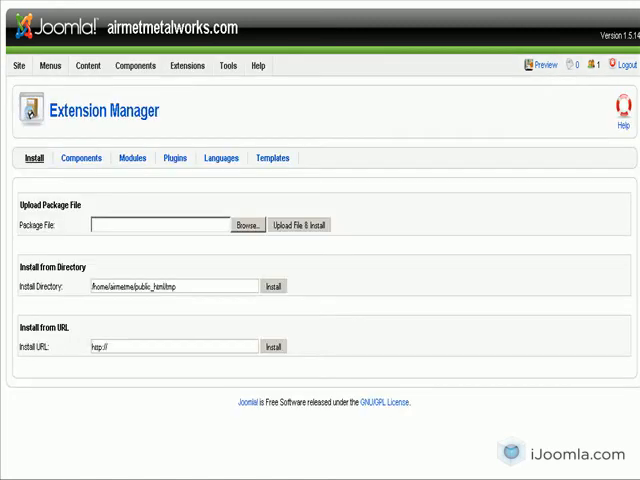
{"action": "left_click", "coordinate": [243, 223]}
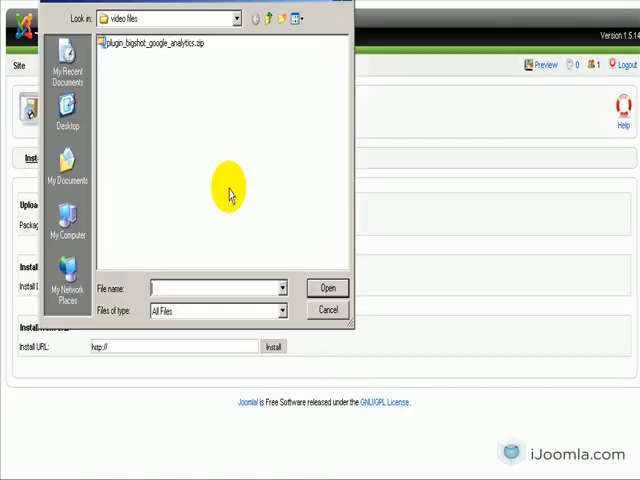
{"action": "mouse_move", "coordinate": [148, 42]}
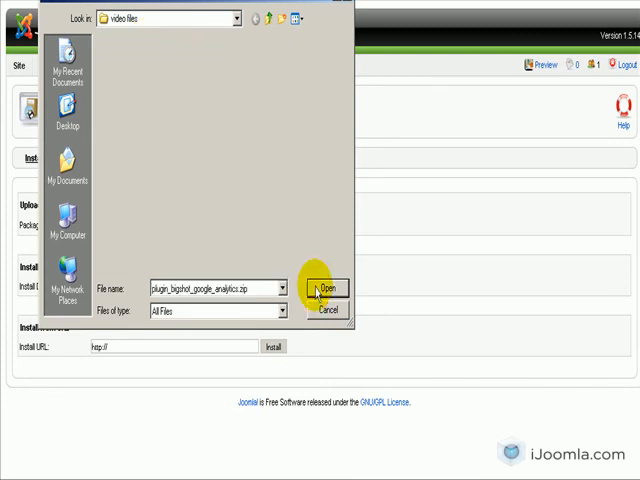
{"action": "left_click", "coordinate": [327, 288]}
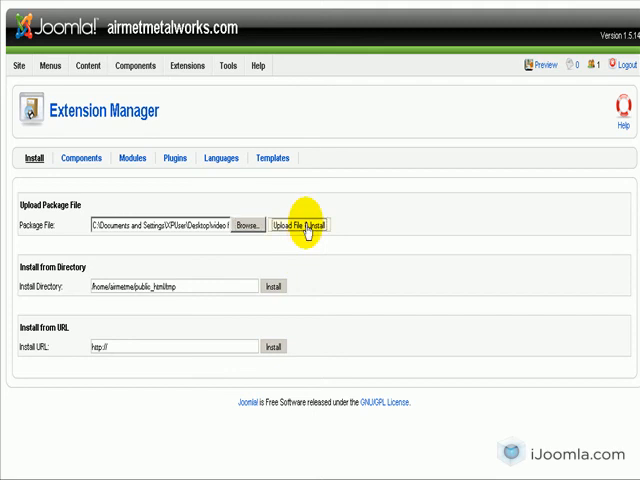
{"action": "left_click", "coordinate": [303, 225]}
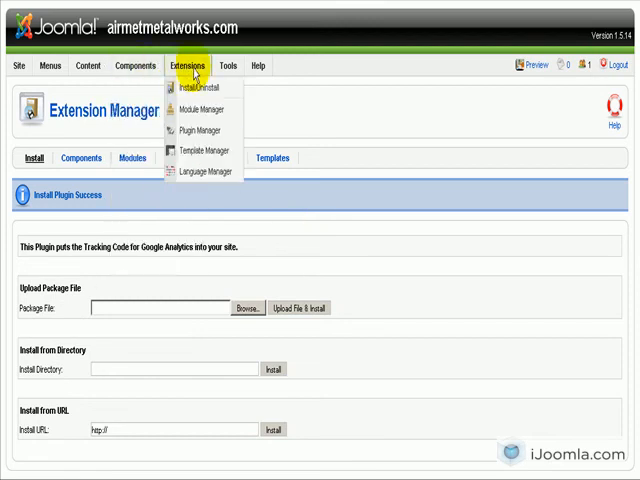
{"action": "mouse_move", "coordinate": [200, 130]}
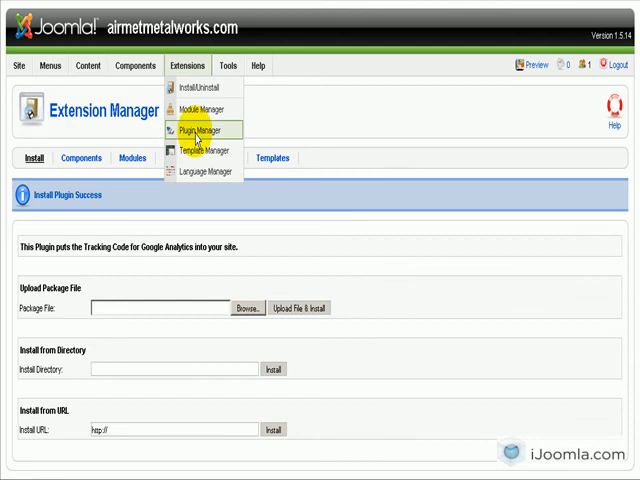
{"action": "mouse_move", "coordinate": [349, 156]}
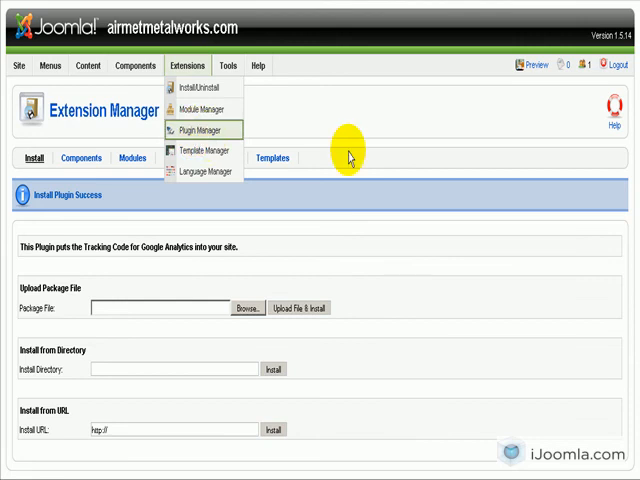
Step: Open Plugin Manager listing System - BIGSHOT Google Analytics
{"action": "left_click", "coordinate": [198, 131]}
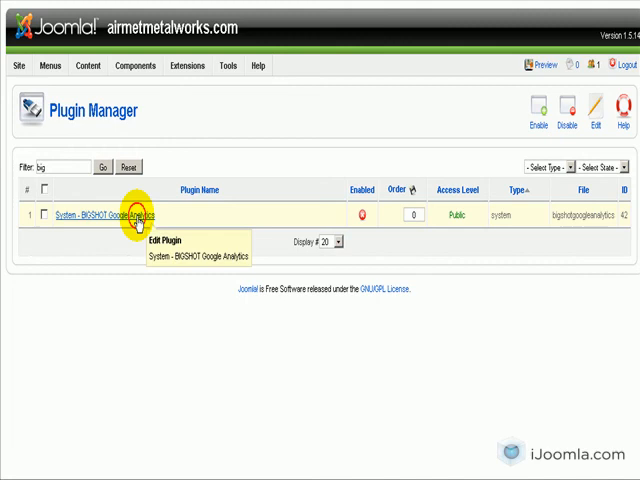
{"action": "mouse_move", "coordinate": [257, 205]}
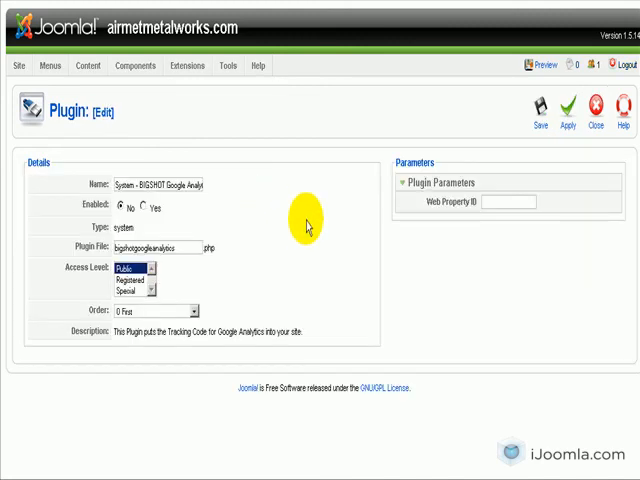
Step: Enable the BIGSHOT plugin, set Web Property ID UA-235896-18, and save
{"action": "left_click", "coordinate": [148, 208]}
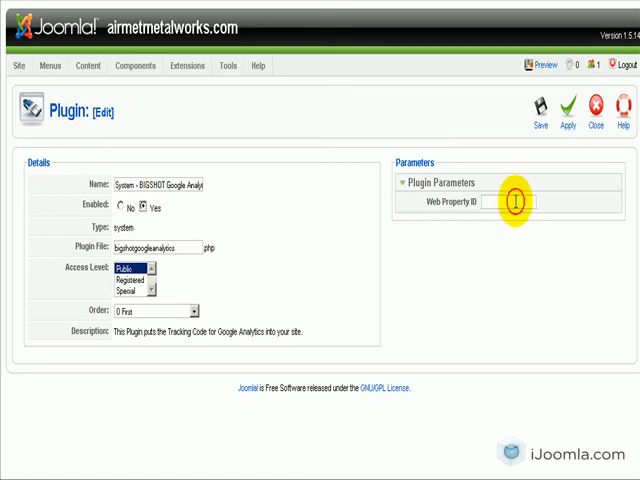
{"action": "left_click", "coordinate": [520, 203]}
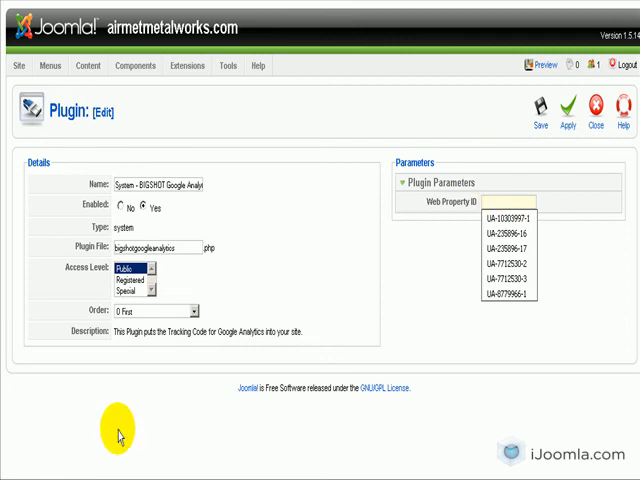
{"action": "left_click", "coordinate": [509, 233]}
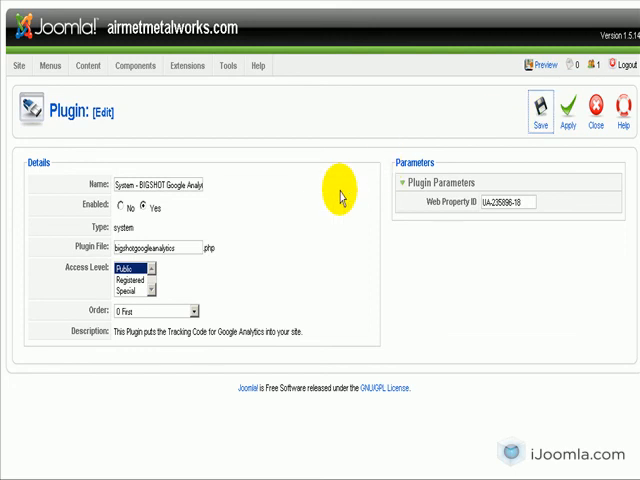
{"action": "left_click", "coordinate": [540, 108]}
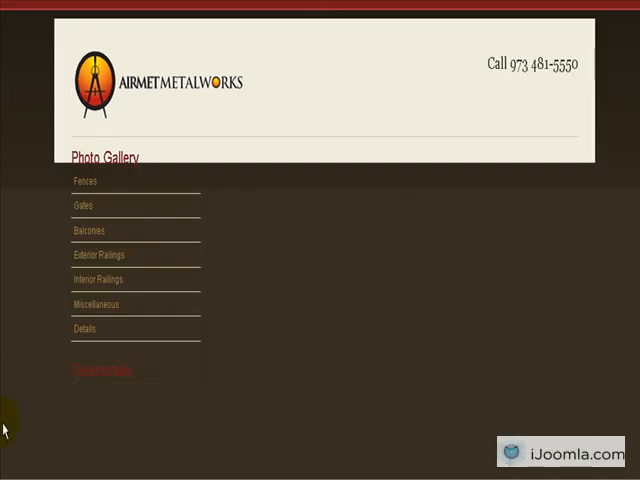
Step: View the page source of the airmetmetalworks.com About Us page
{"action": "scroll", "scroll_direction": "up", "scroll_amount": 3}
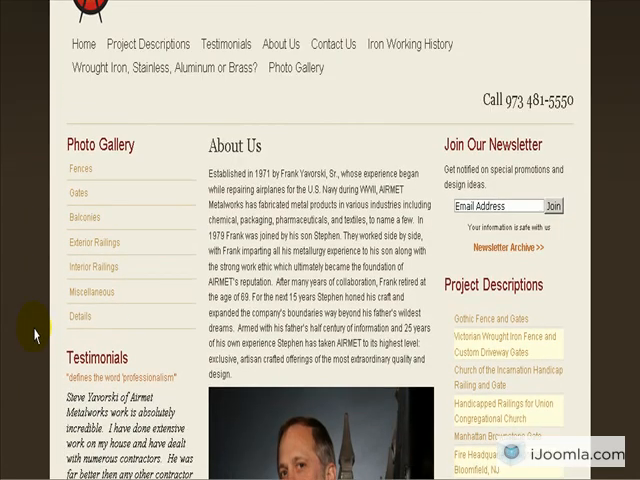
{"action": "scroll", "scroll_direction": "down", "scroll_amount": 3}
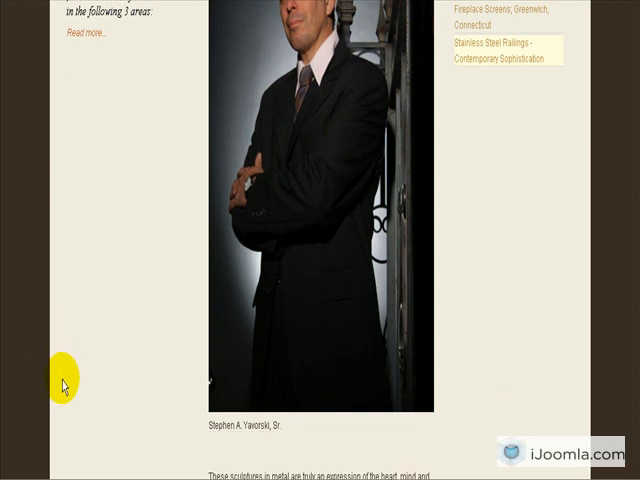
{"action": "right_click", "coordinate": [63, 385]}
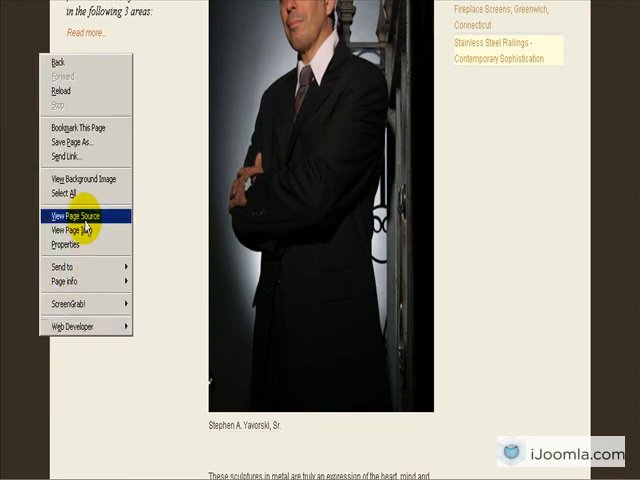
{"action": "left_click", "coordinate": [75, 216]}
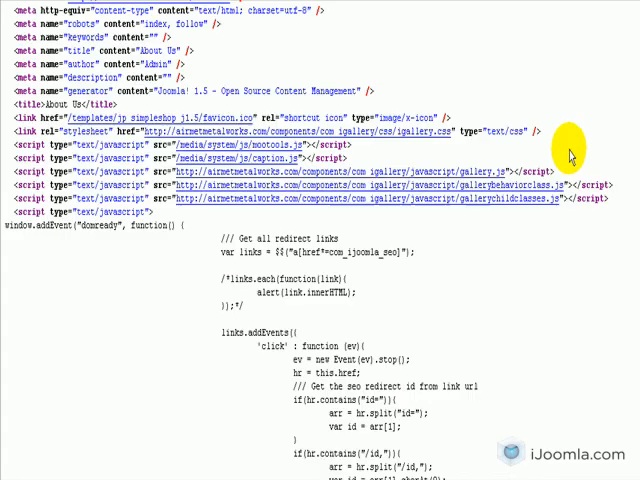
Step: Find the tracking script at the source's bottom and select UA-235896-18
{"action": "scroll", "scroll_direction": "down", "scroll_amount": 3}
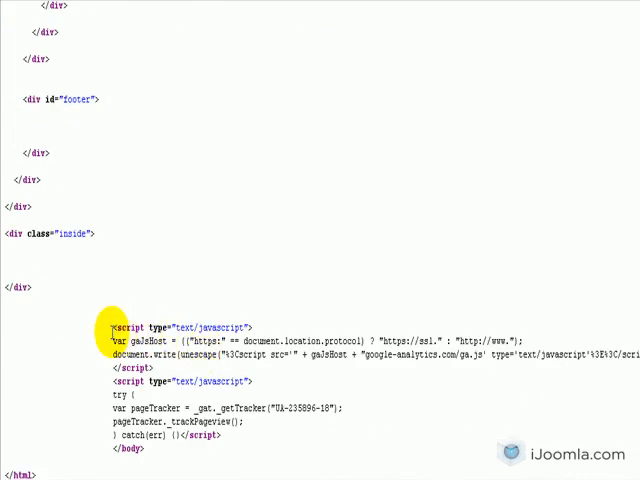
{"action": "left_click_drag", "start_coordinate": [114, 327], "coordinate": [242, 431]}
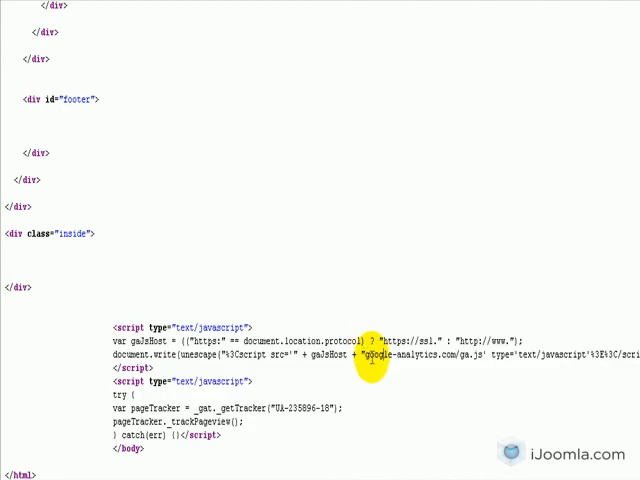
{"action": "double_click", "coordinate": [415, 353]}
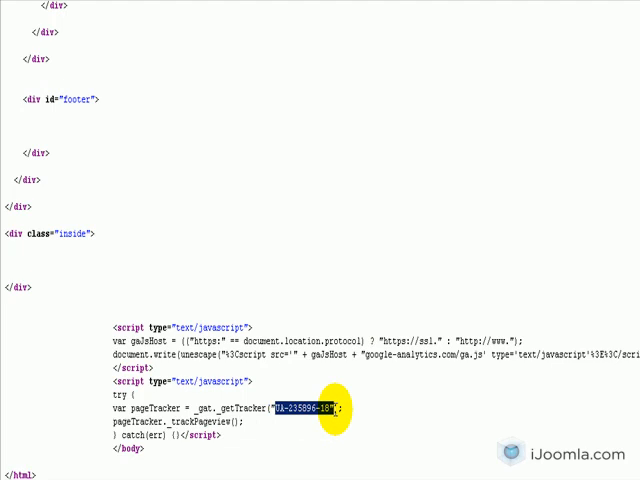
{"action": "mouse_move", "coordinate": [37, 378]}
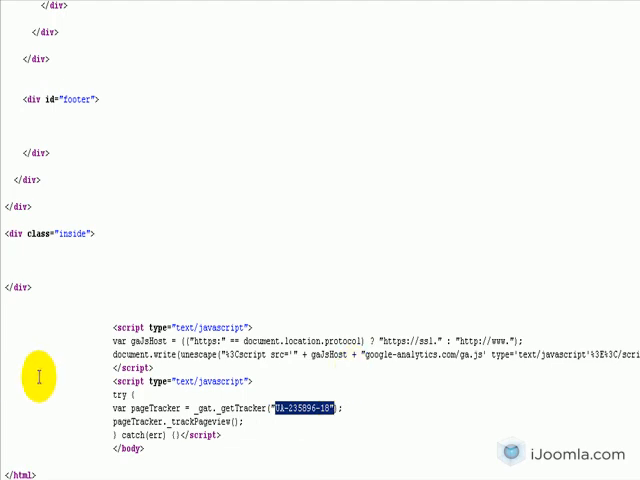